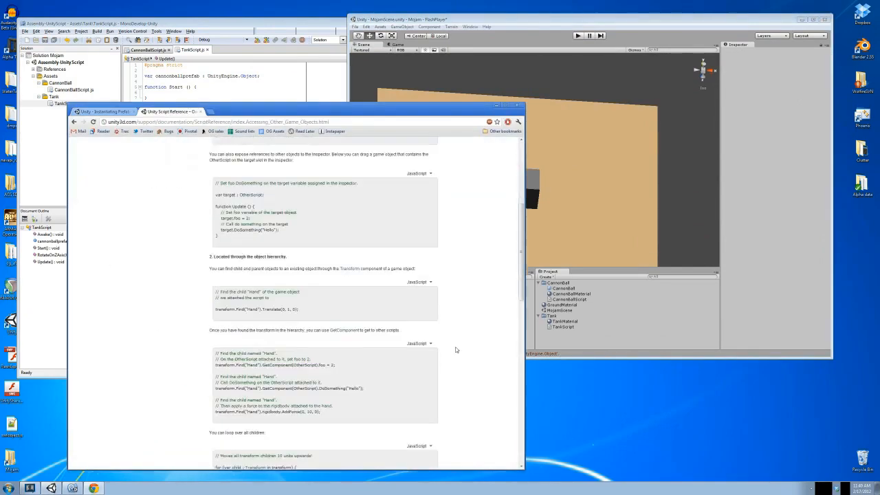
Step: Write CannonBallScript.js SetVelocity and TankScript.js FireCannonBall after consulting the Unity Script Reference
left_click(578, 36)
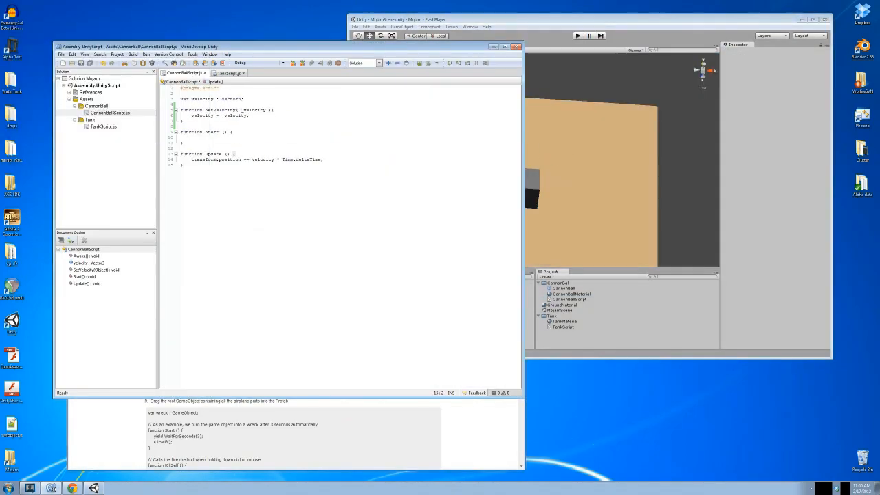
left_click(229, 72)
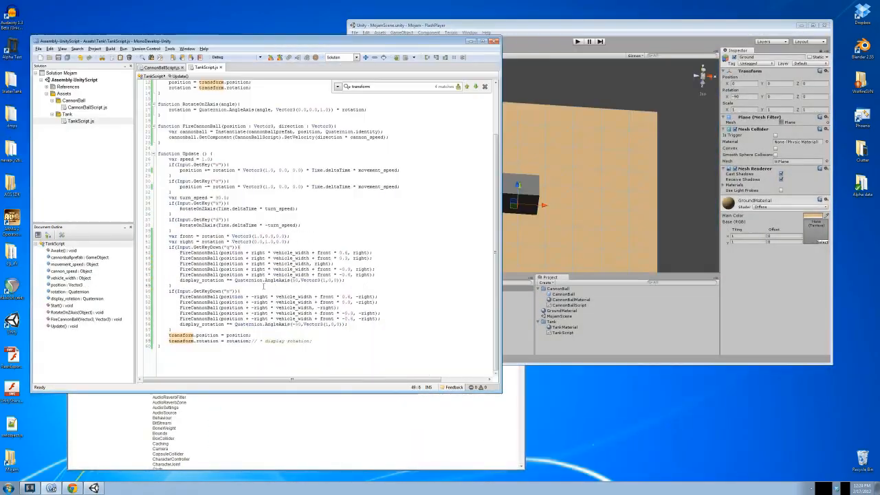
left_click(579, 42)
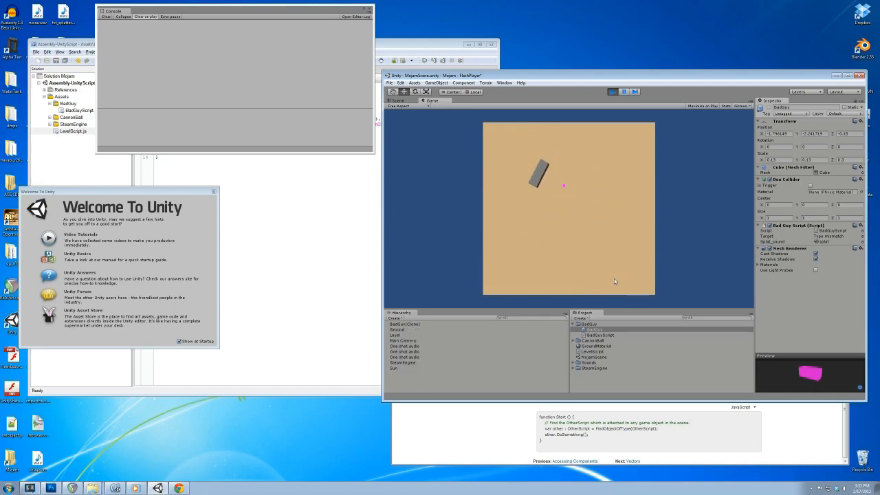
Step: Import the sand texture, adjust its Texture Import Settings and assign it to the ground material
left_click(610, 91)
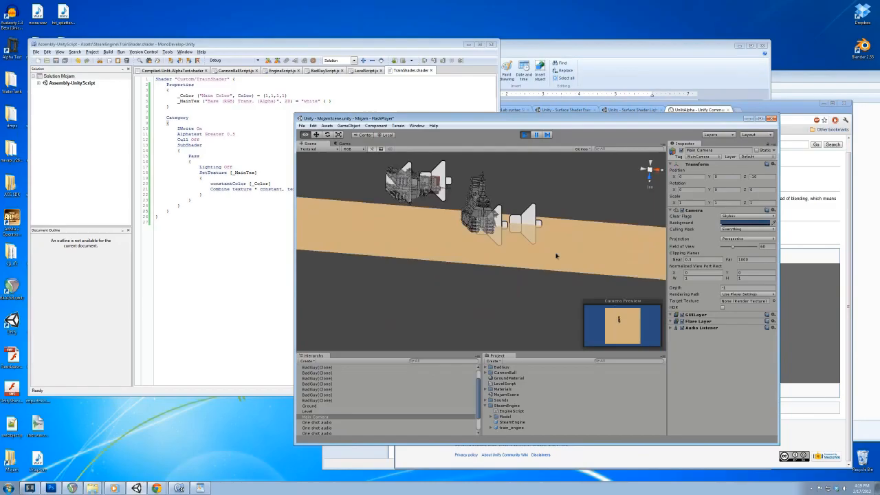
left_click(525, 135)
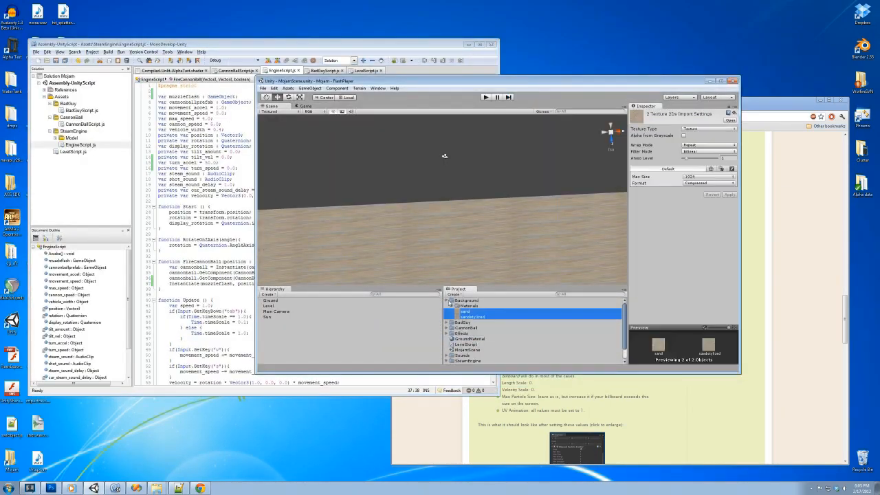
Step: Save the dark grainy tiled texture from Photoshop into Assets and apply it to the ground
left_click(275, 70)
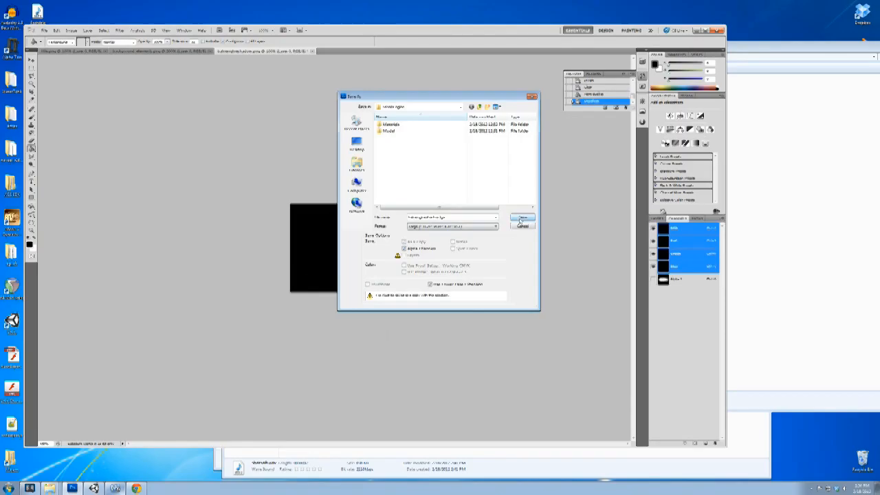
left_click(522, 220)
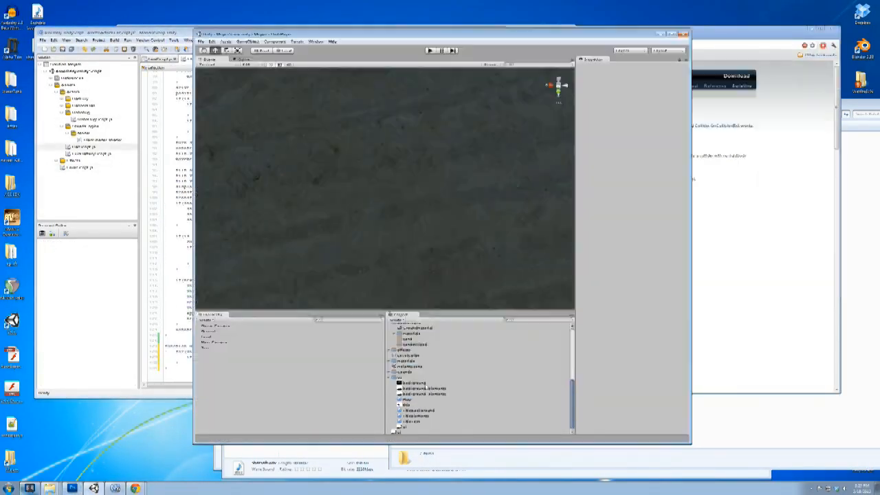
left_click(426, 372)
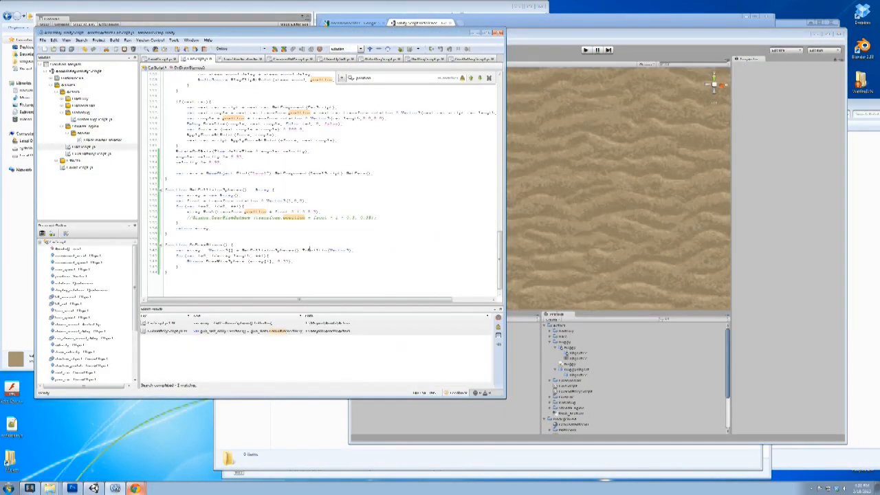
Step: Create the robot script and write its movement and targeting code in MonoDevelop
left_click(594, 49)
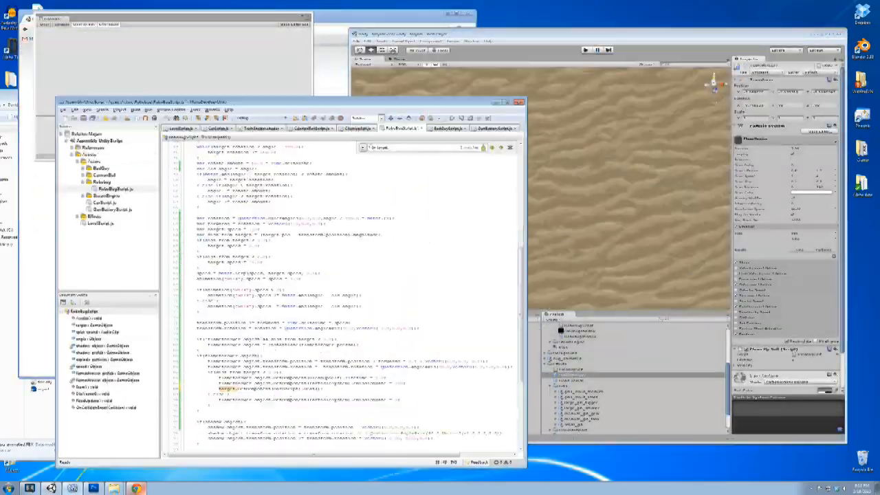
left_click(218, 128)
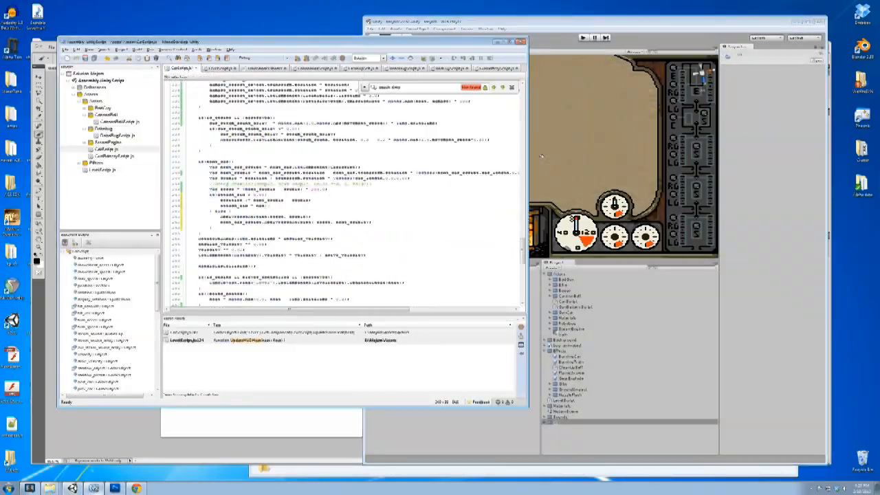
Step: Draw the gauge and panel textures in the HUD script's OnGUI and test in Play mode
left_click(583, 39)
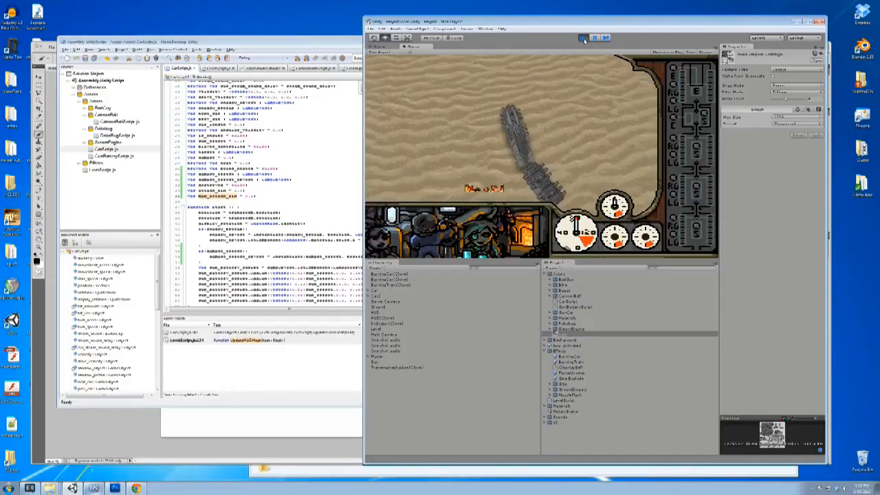